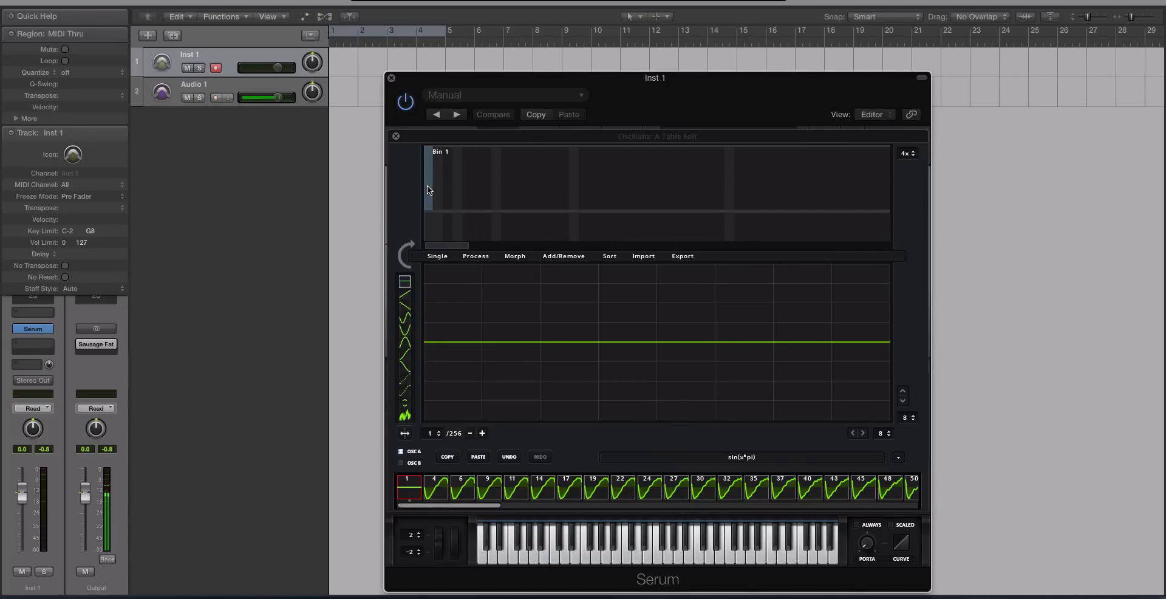
# - Reopen the wavetable editor on frame 1 and drag Bin 2 up into a sine waveform
pyautogui.click(216, 97)
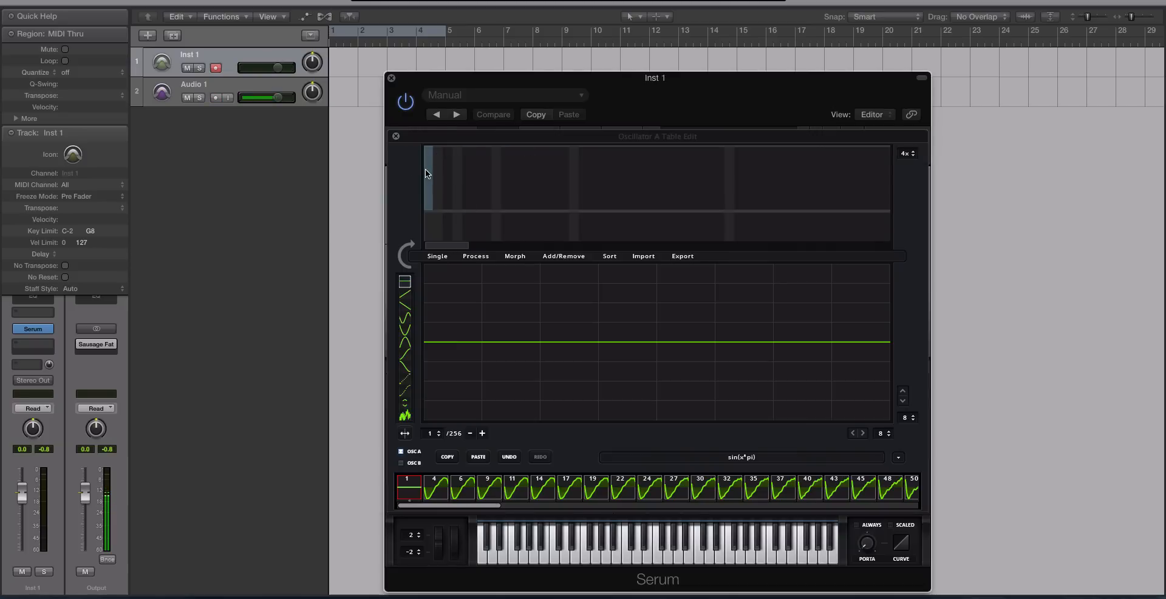
pyautogui.click(216, 97)
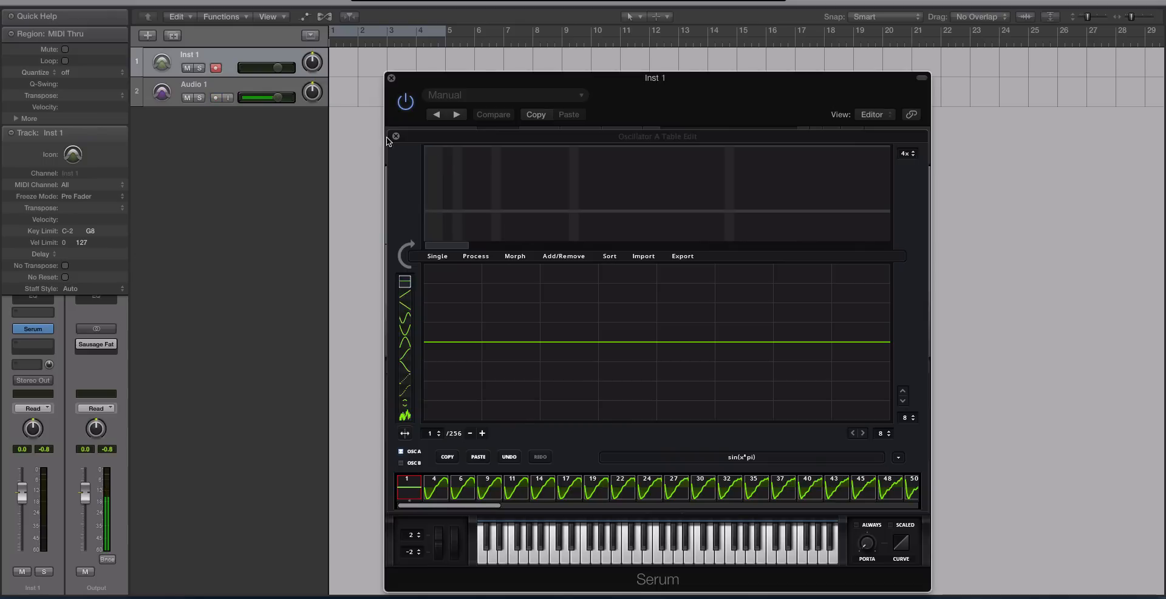
pyautogui.click(396, 136)
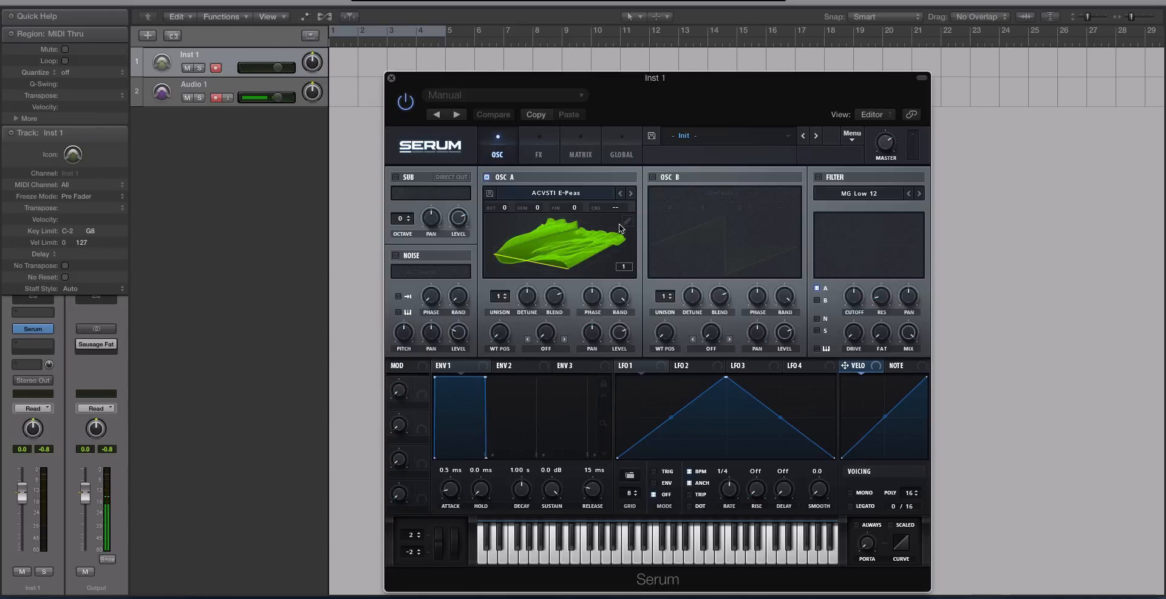
pyautogui.click(625, 221)
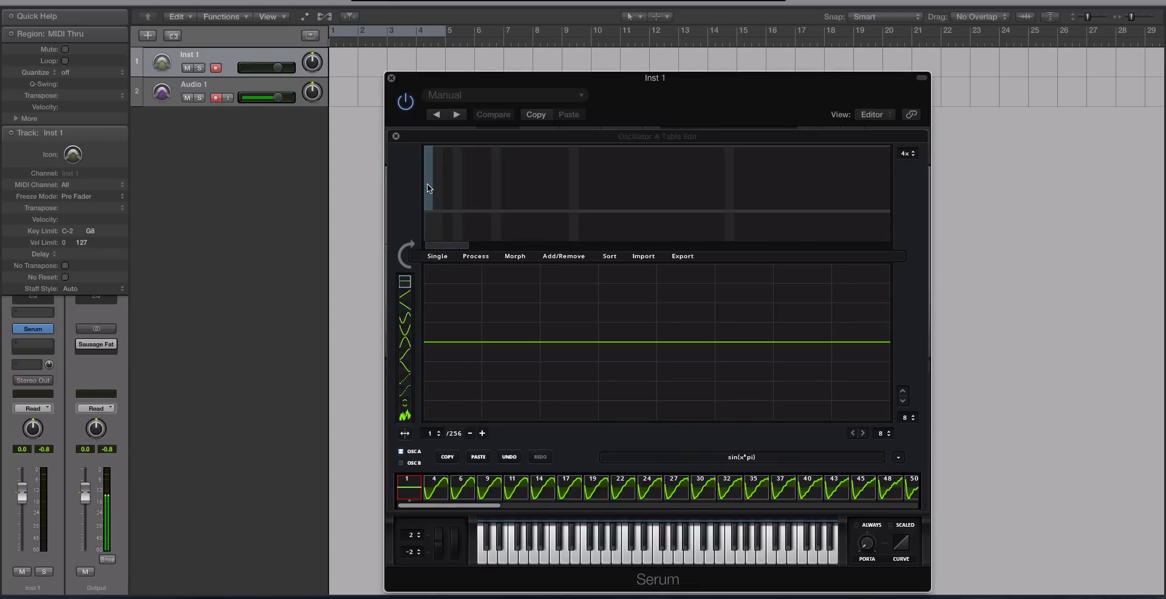
pyautogui.click(216, 97)
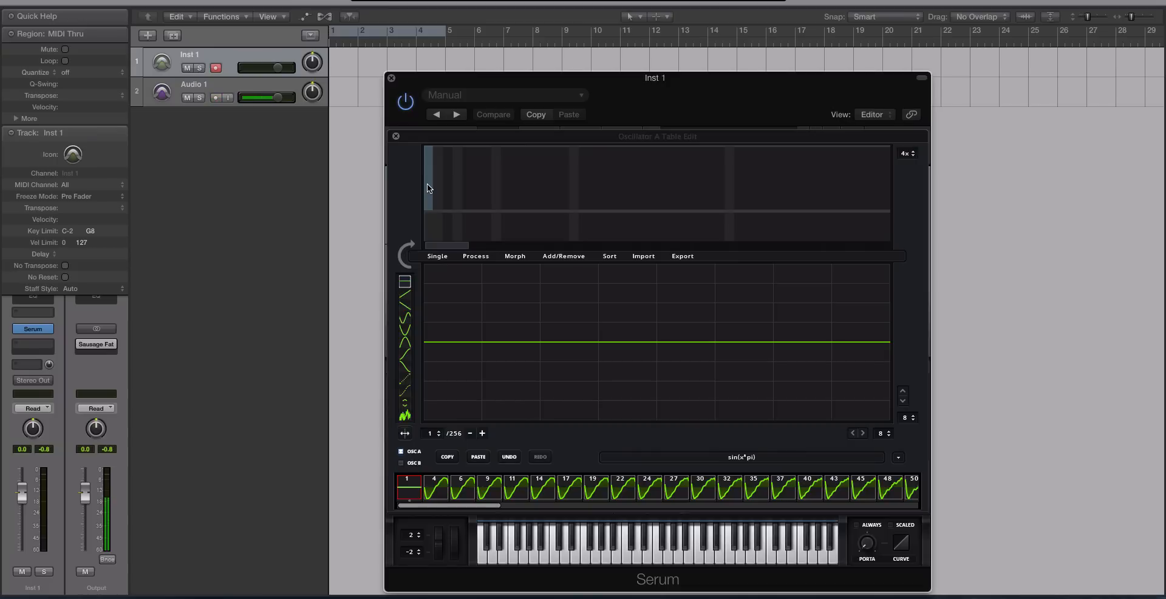
pyautogui.click(216, 97)
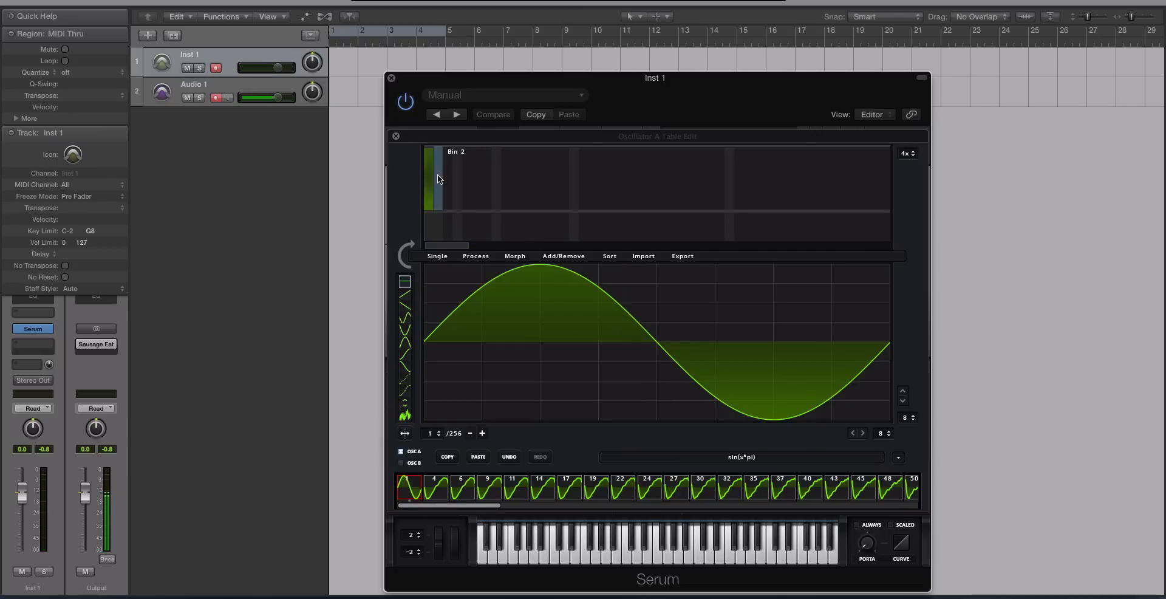
pyautogui.moveTo(438, 178); pyautogui.dragTo(694, 204)
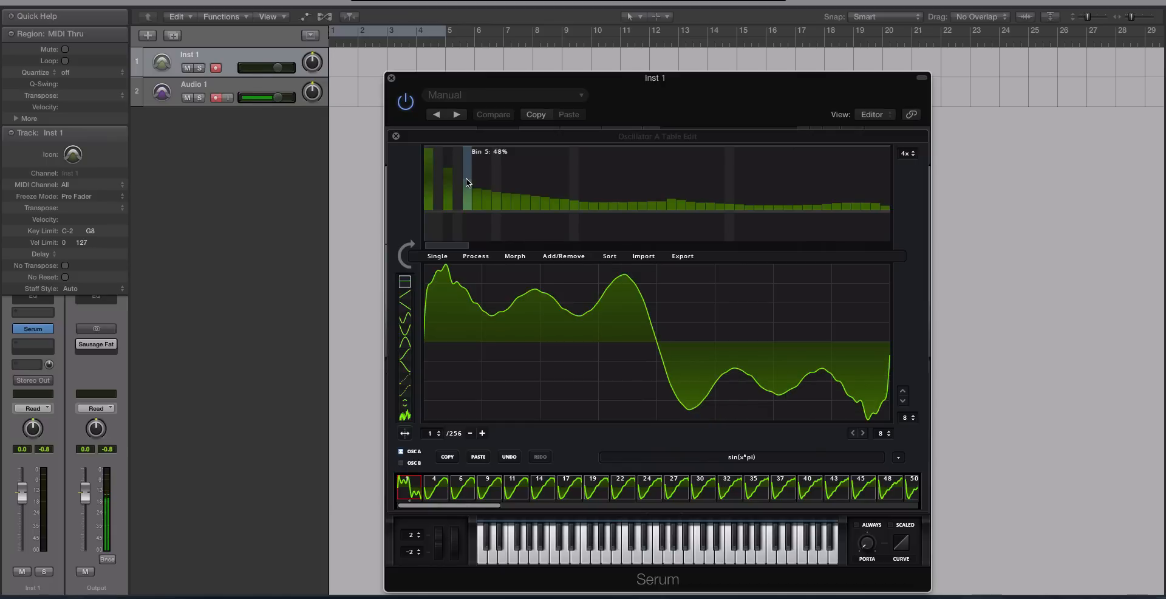
# - Draw a decaying series of levels across the low harmonic bins toward a square-like wave
pyautogui.moveTo(467, 183); pyautogui.dragTo(487, 188)
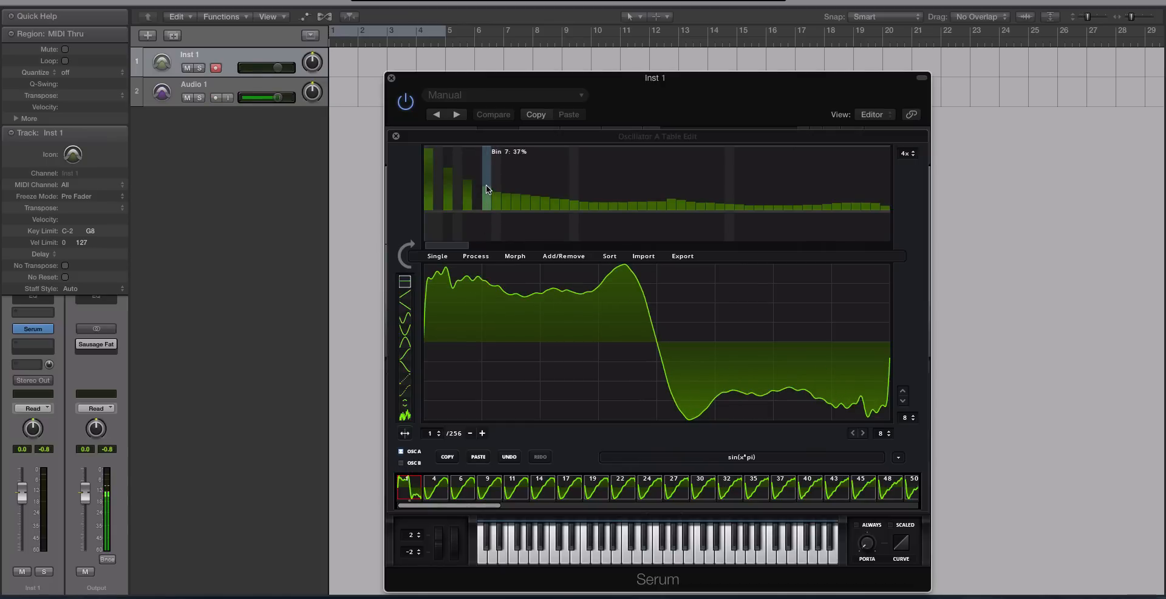
pyautogui.moveTo(487, 187); pyautogui.dragTo(508, 203)
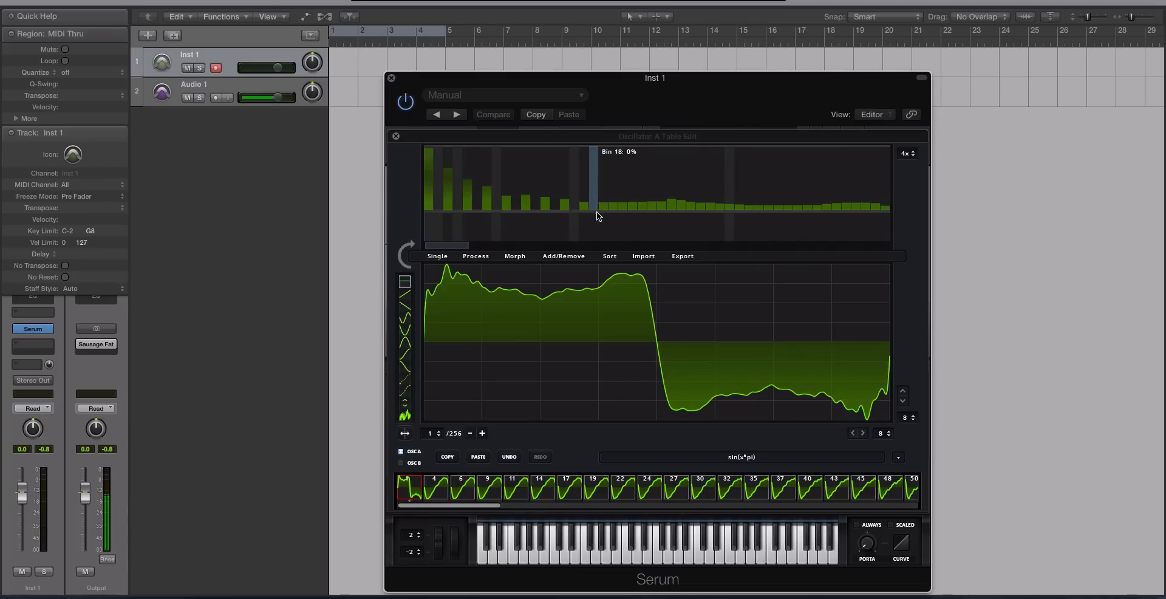
pyautogui.moveTo(610, 207)
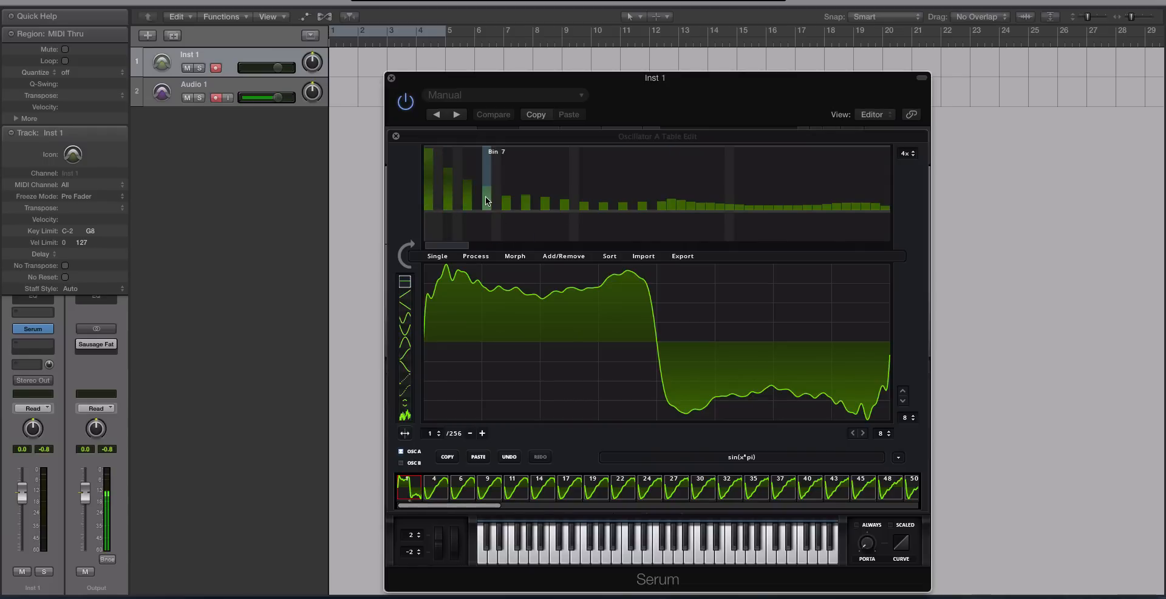
pyautogui.moveTo(526, 204)
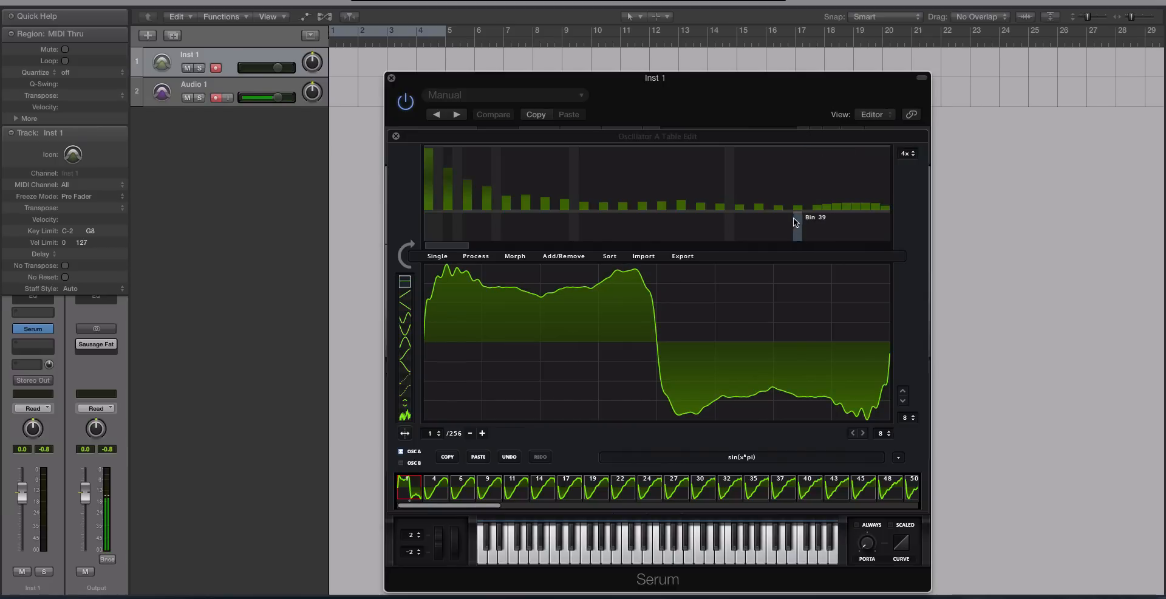
pyautogui.moveTo(393, 289)
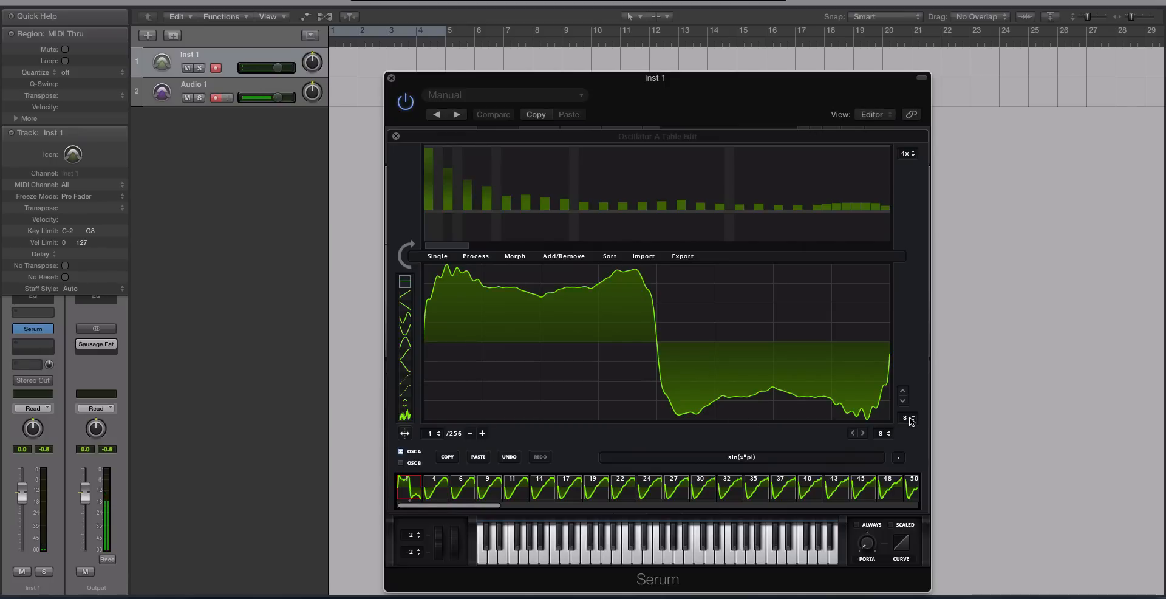
# - Load the Singles > square stock waveform into frame 1, formula sign(x)
pyautogui.click(898, 456)
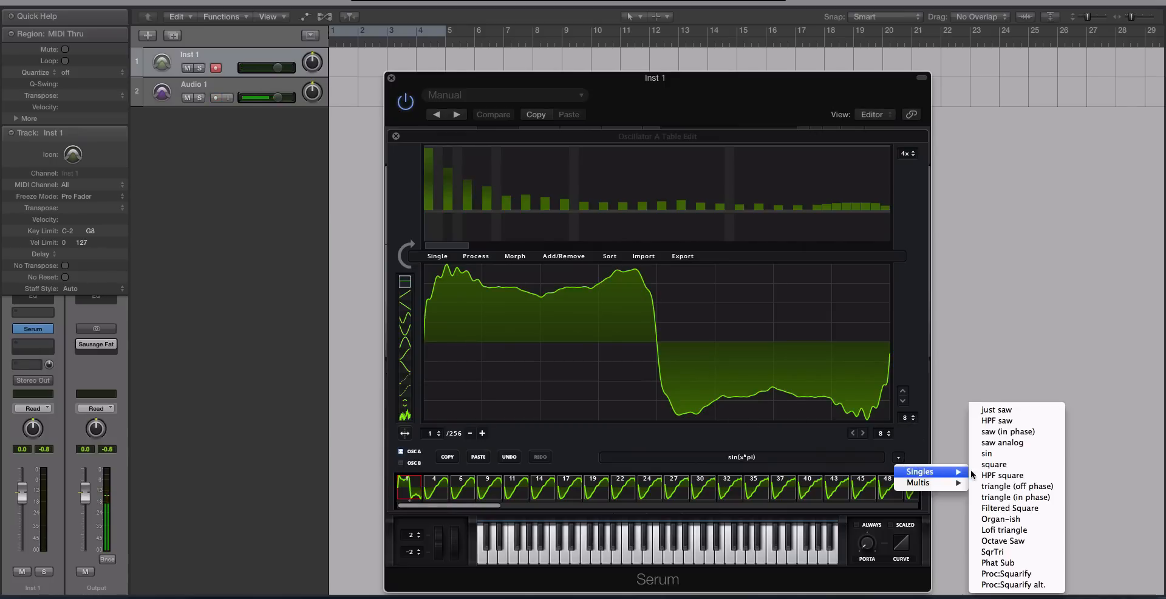
pyautogui.click(994, 464)
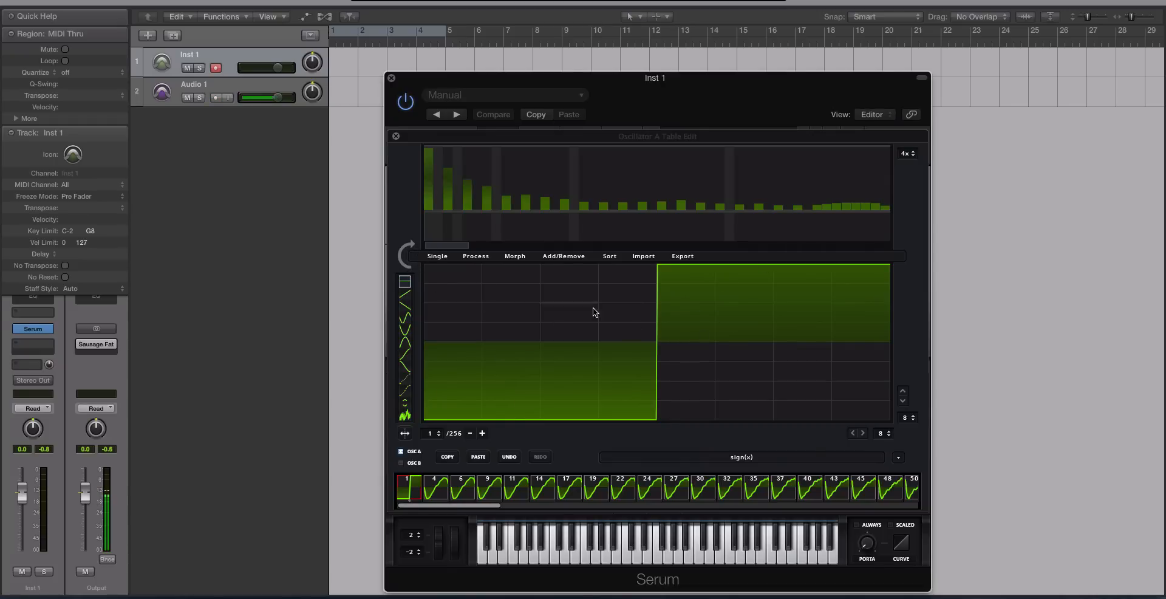
pyautogui.moveTo(641, 186)
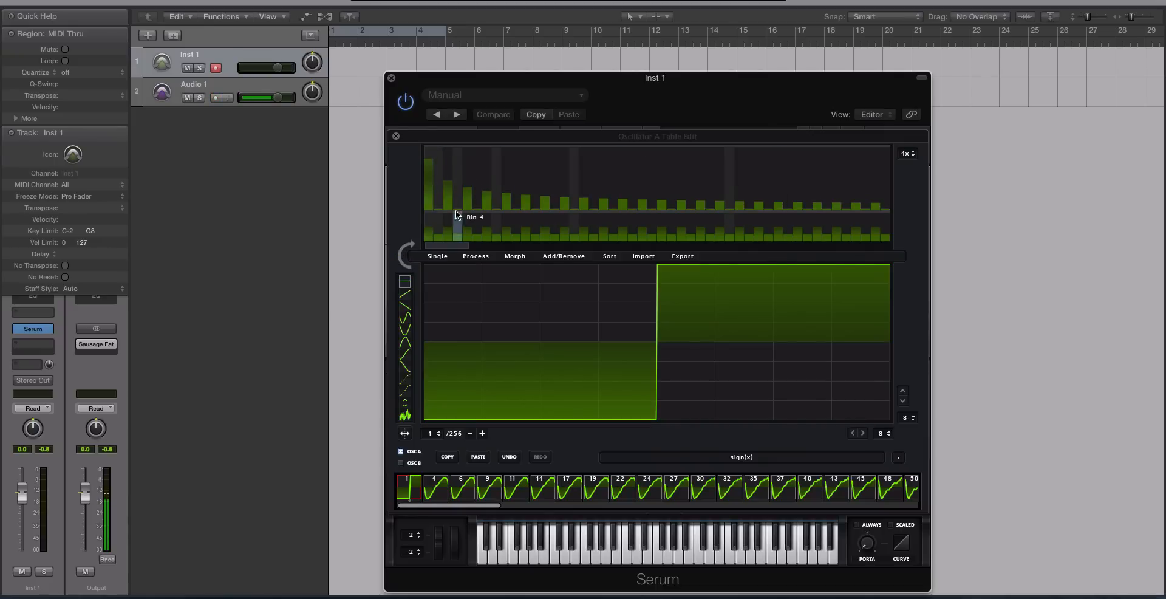
pyautogui.moveTo(505, 203)
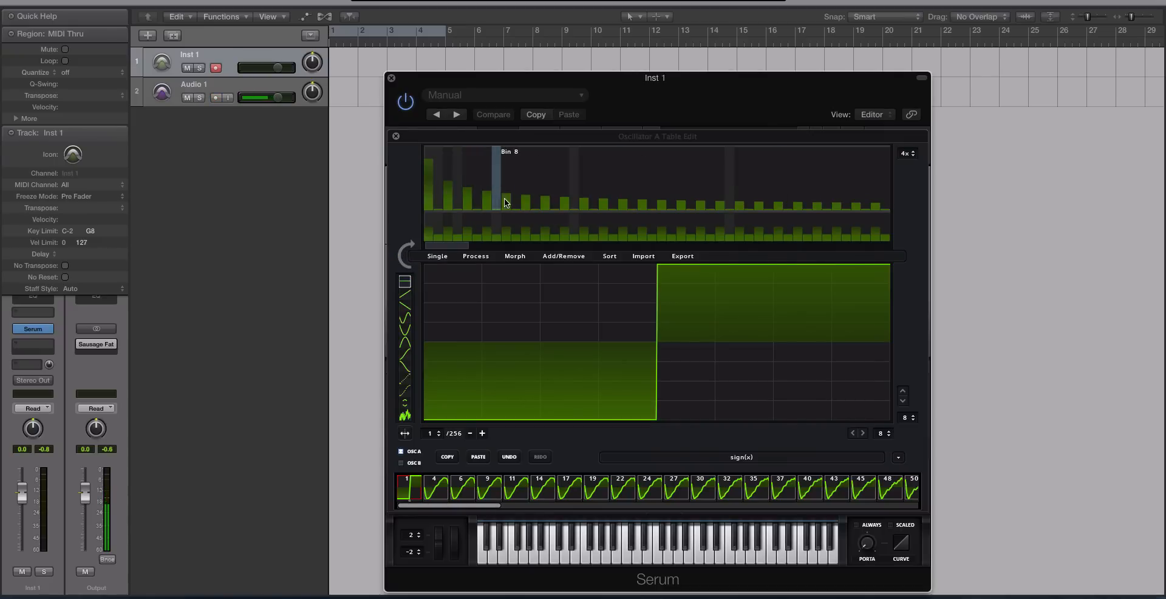
pyautogui.moveTo(438, 186)
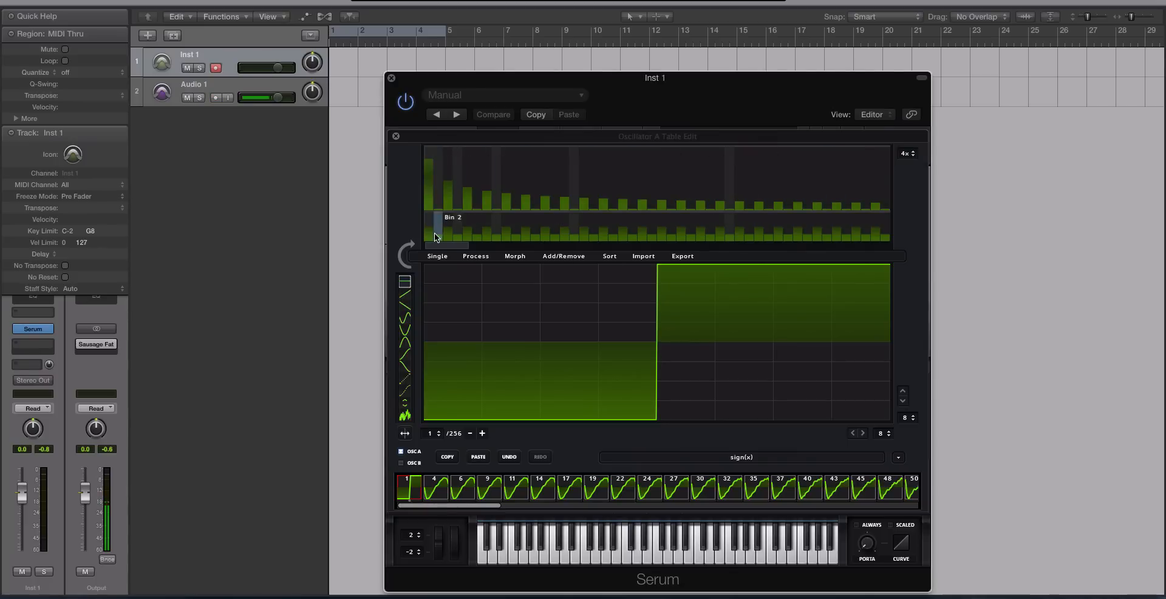
pyautogui.moveTo(430, 228)
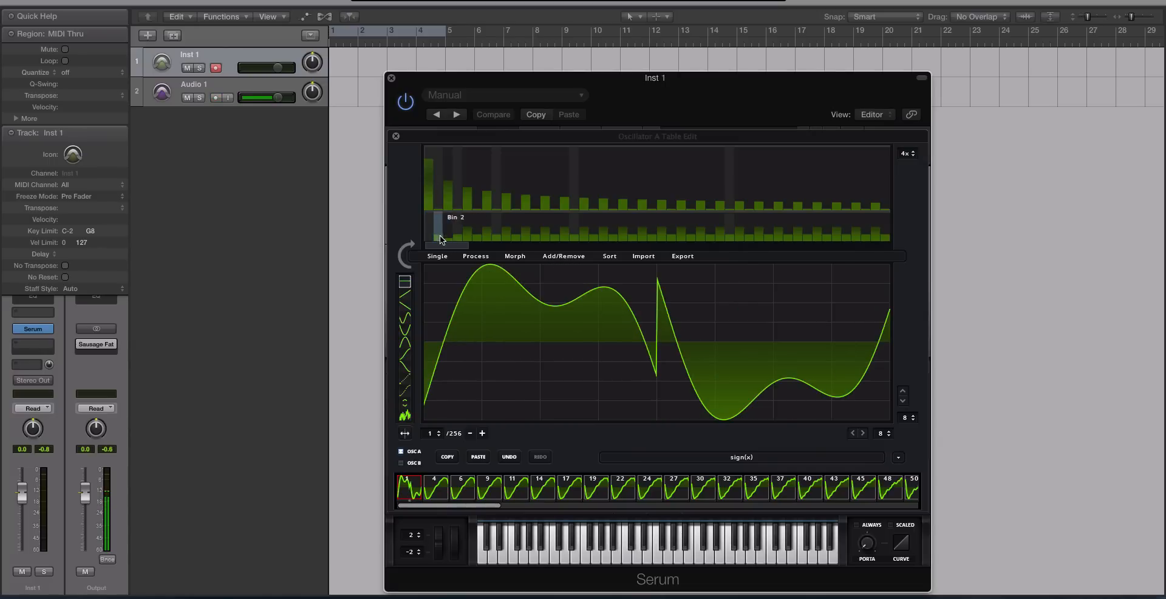
# - Flatten the phase row across the harmonics, leaving a rippled square with a sharp spike
pyautogui.moveTo(439, 238); pyautogui.dragTo(736, 238)
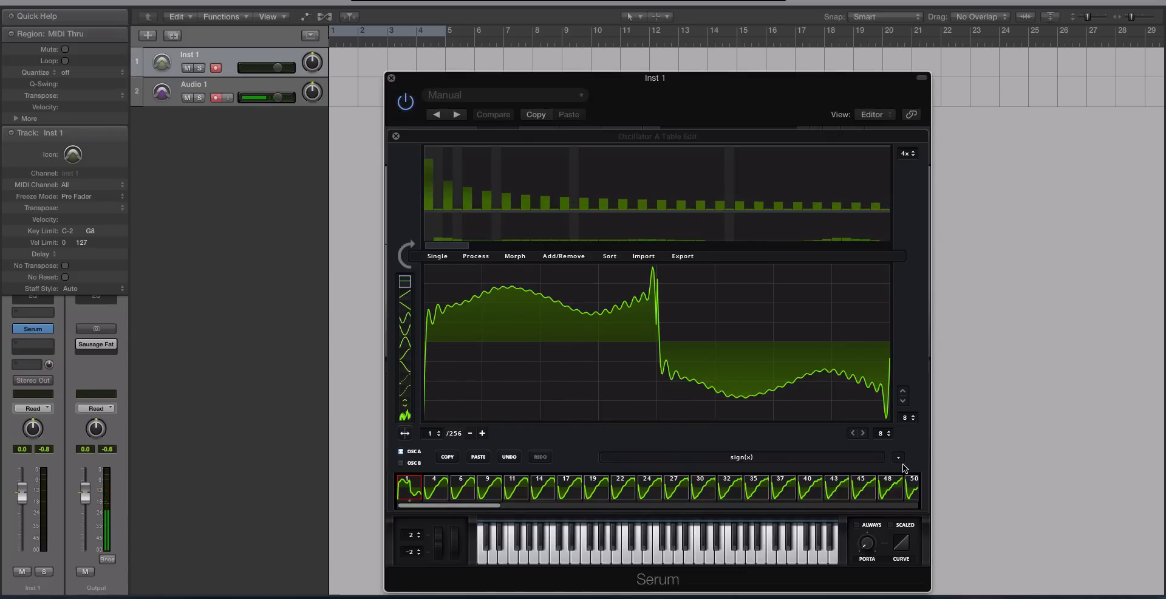
pyautogui.click(898, 457)
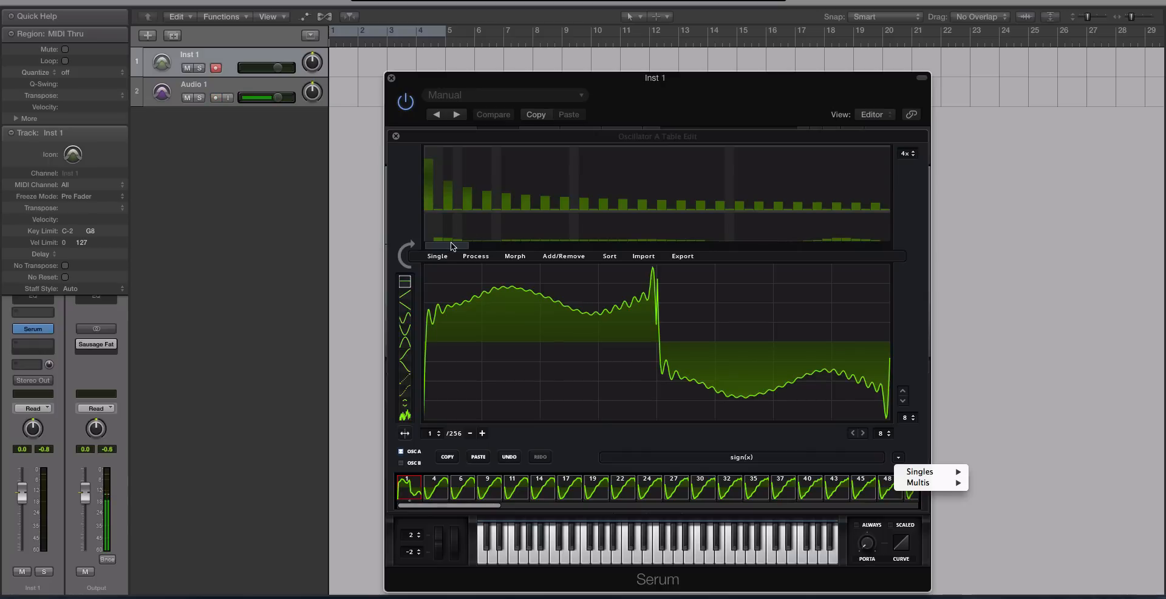
# - Leave the editor and load Echo Sound Works > Melbourne Serum > LD Juicy
pyautogui.click(396, 135)
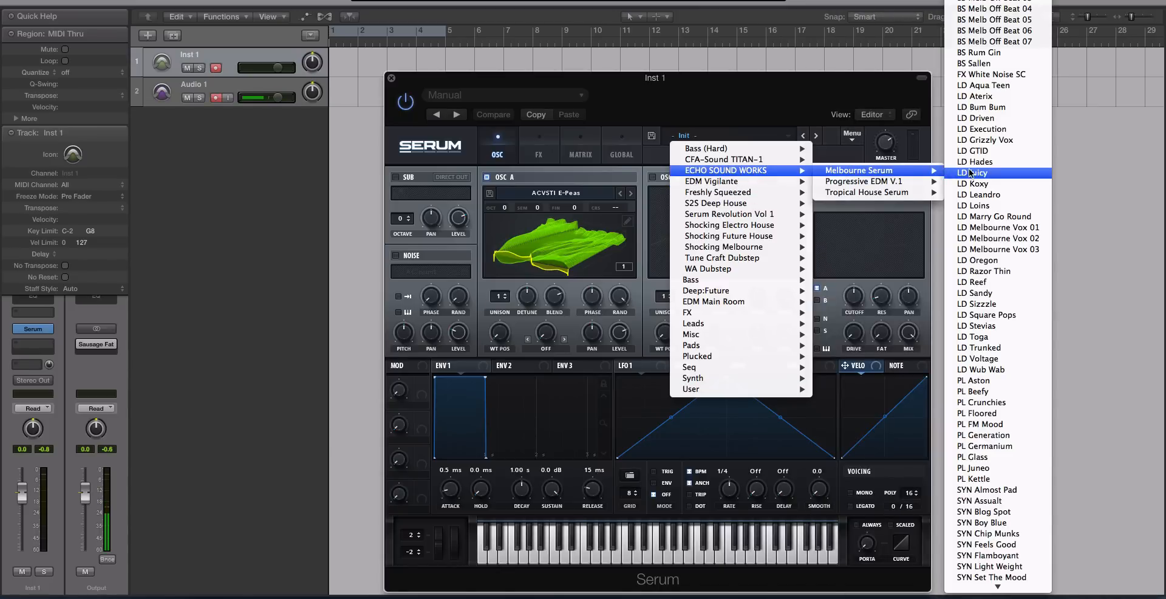
pyautogui.click(972, 171)
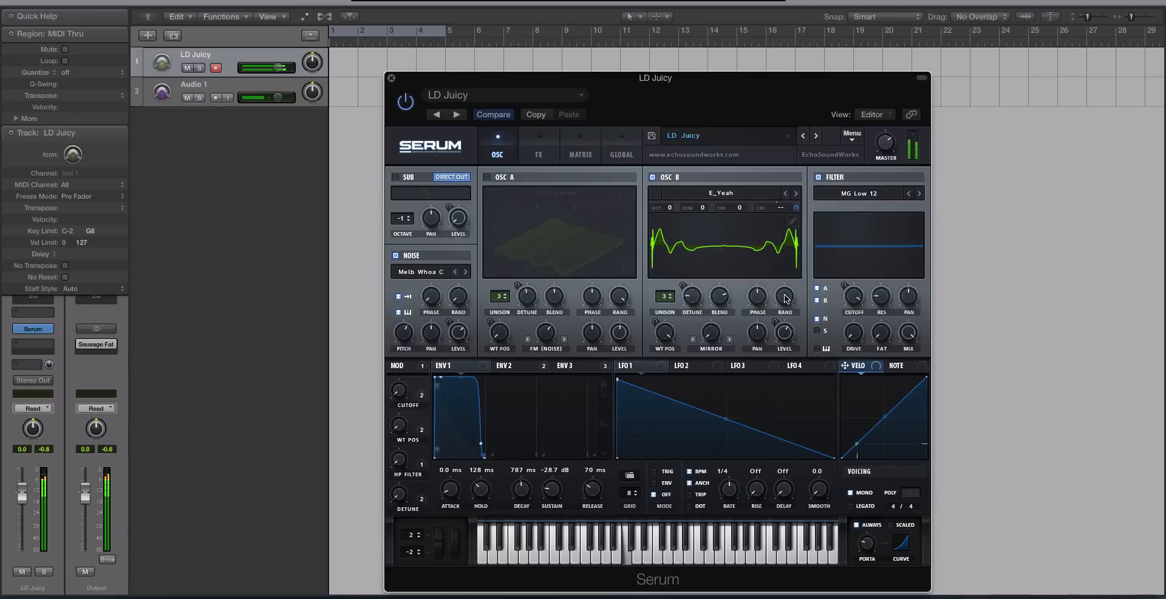
# - Bring up LD Juicy's Oscillator B wavetable at frame 256 for editing
pyautogui.click(791, 221)
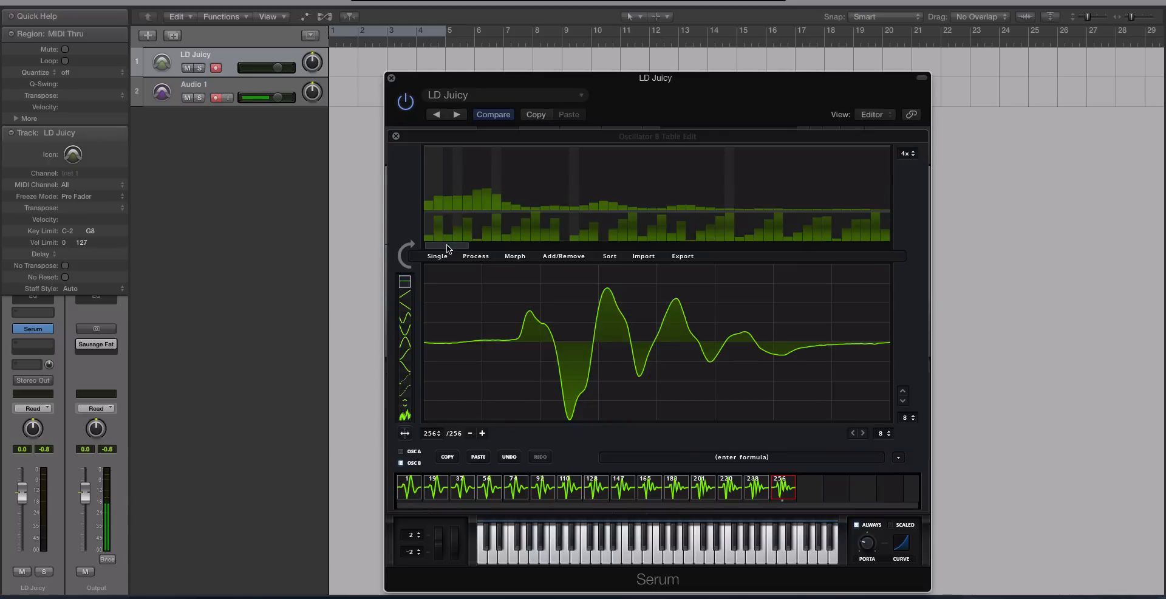
pyautogui.moveTo(433, 357)
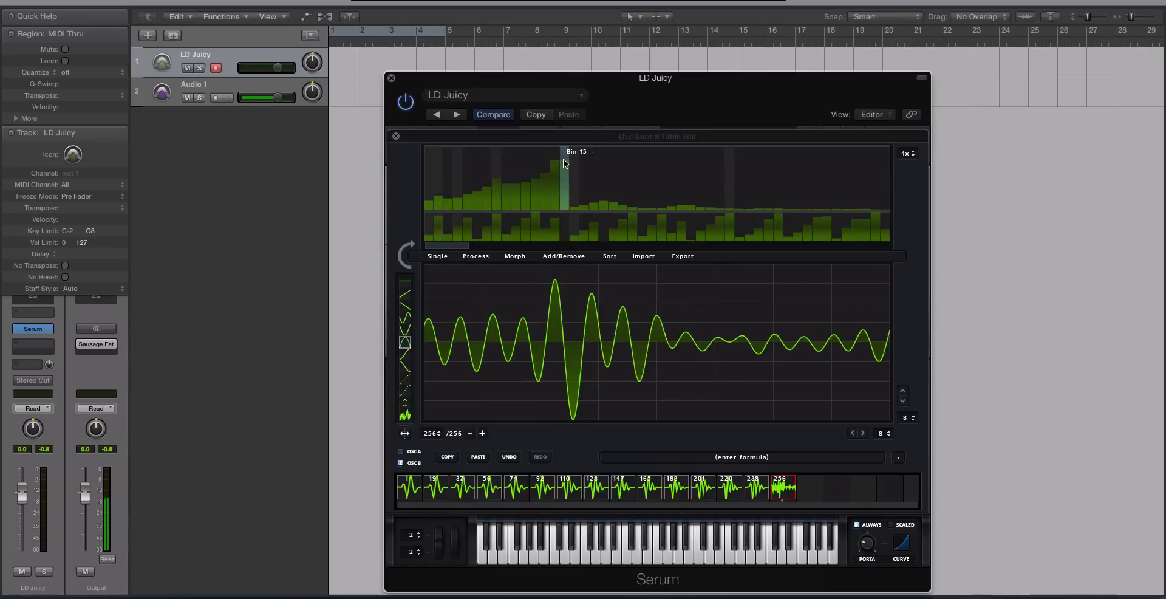
# - Redraw the harmonic bins of frame 201 into a jagged, dense waveform
pyautogui.moveTo(563, 162); pyautogui.dragTo(643, 203)
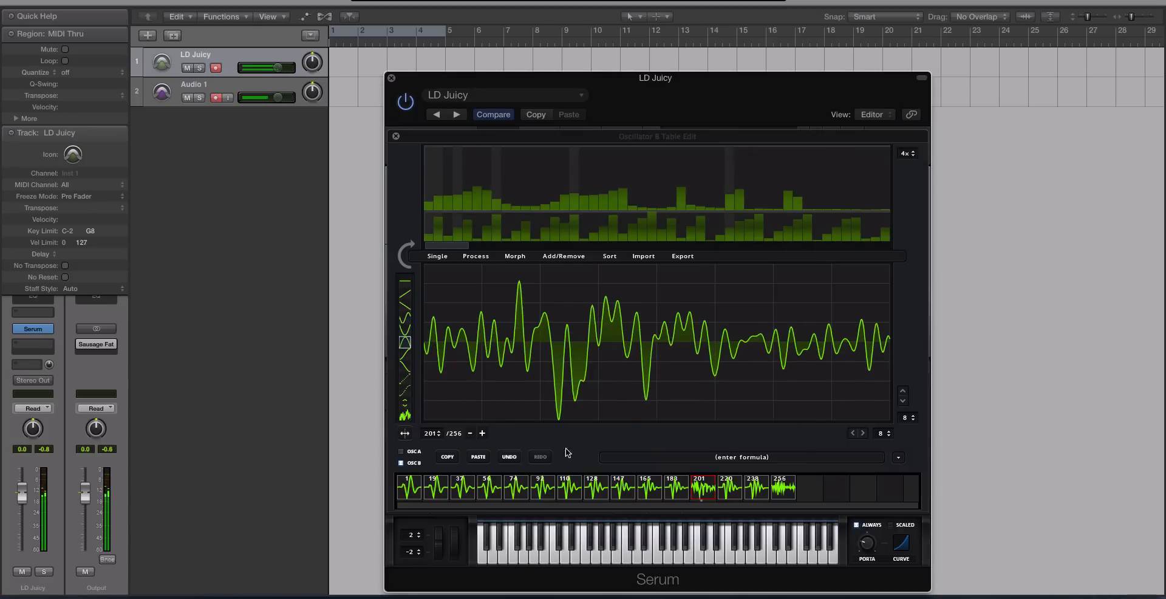
pyautogui.moveTo(466, 232)
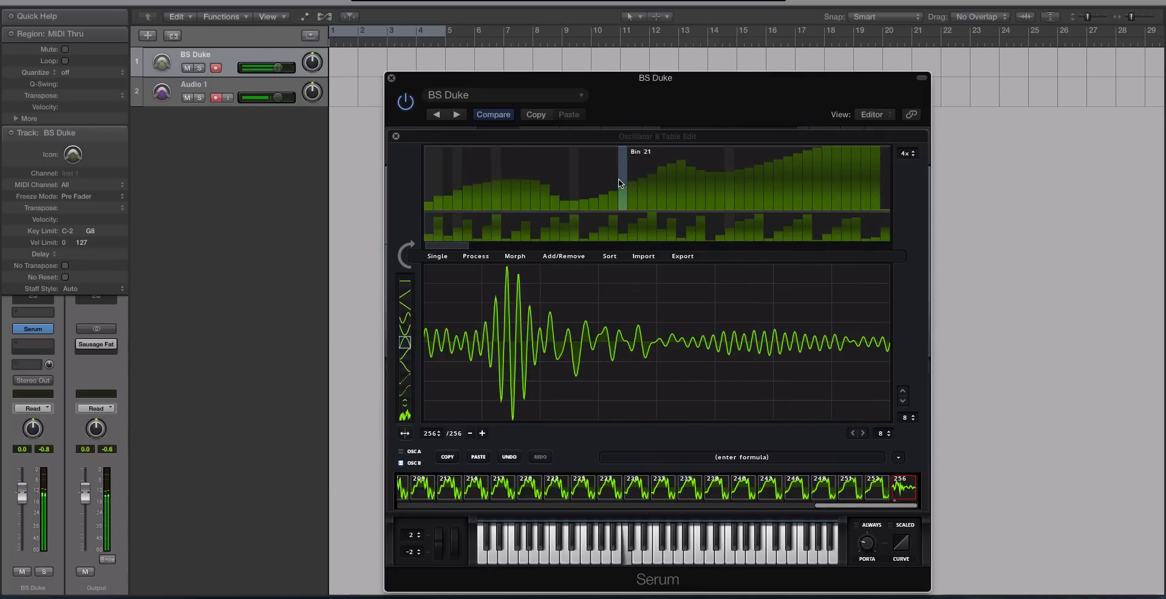
# - Boost a broad band of harmonics on BS Duke's Oscillator B frame 256
pyautogui.moveTo(620, 183); pyautogui.dragTo(647, 164)
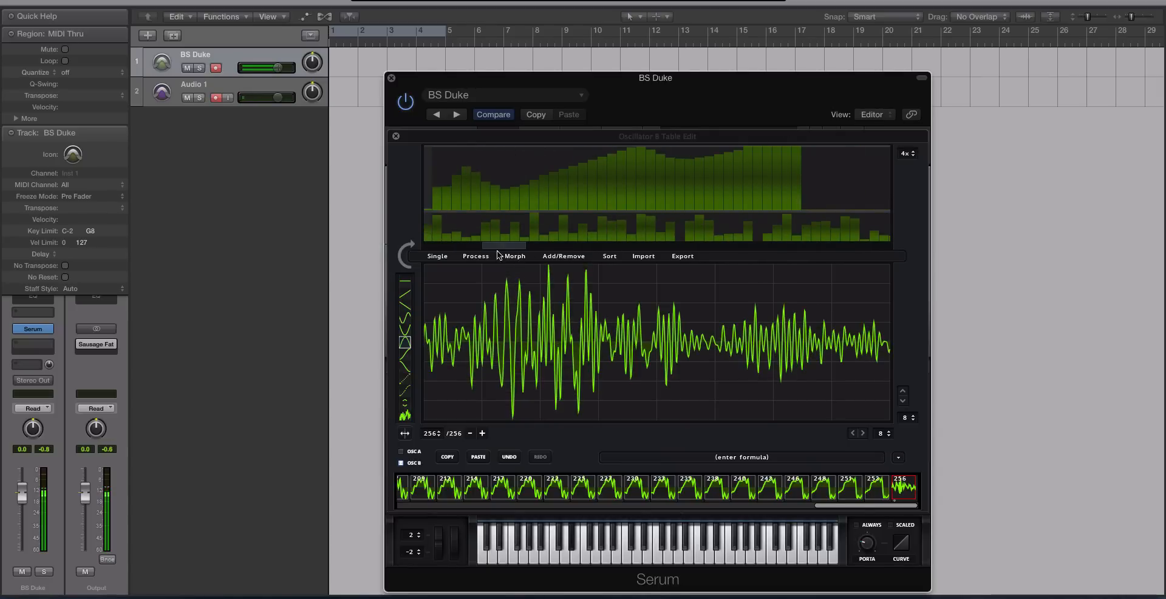
pyautogui.click(515, 177)
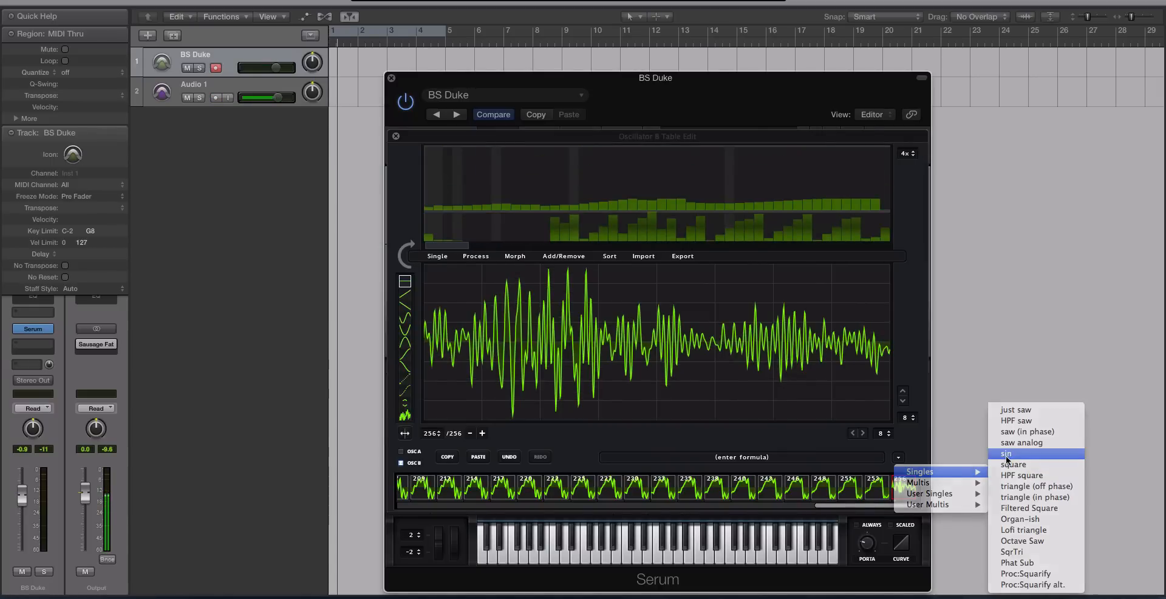
# - Close the wavetable editor back to BS Duke's oscillators
pyautogui.click(1006, 453)
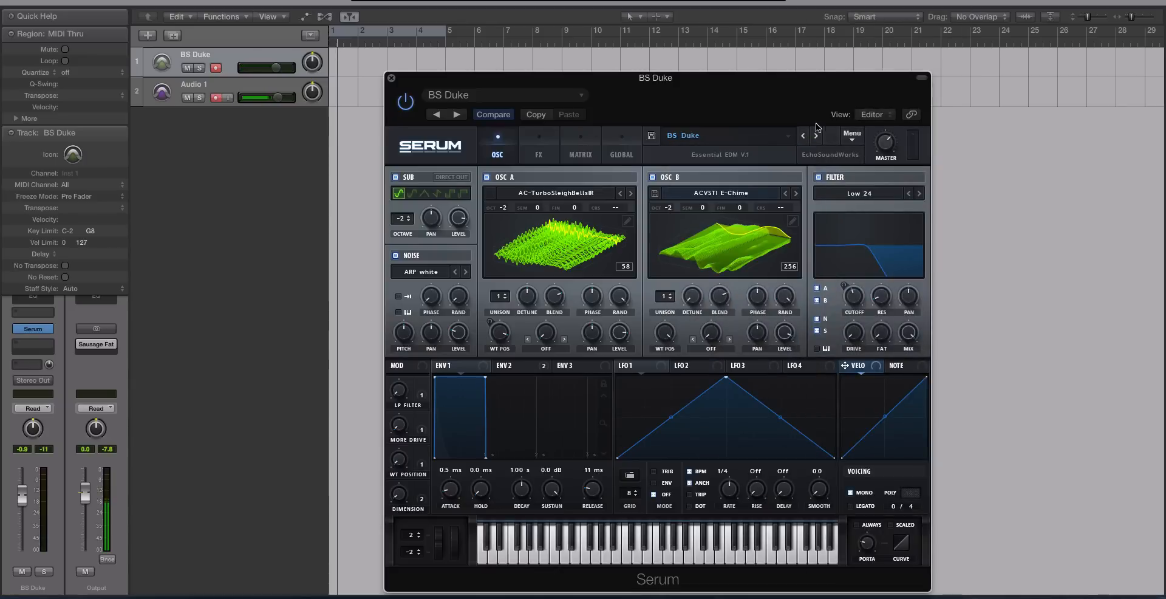
pyautogui.moveTo(732, 172)
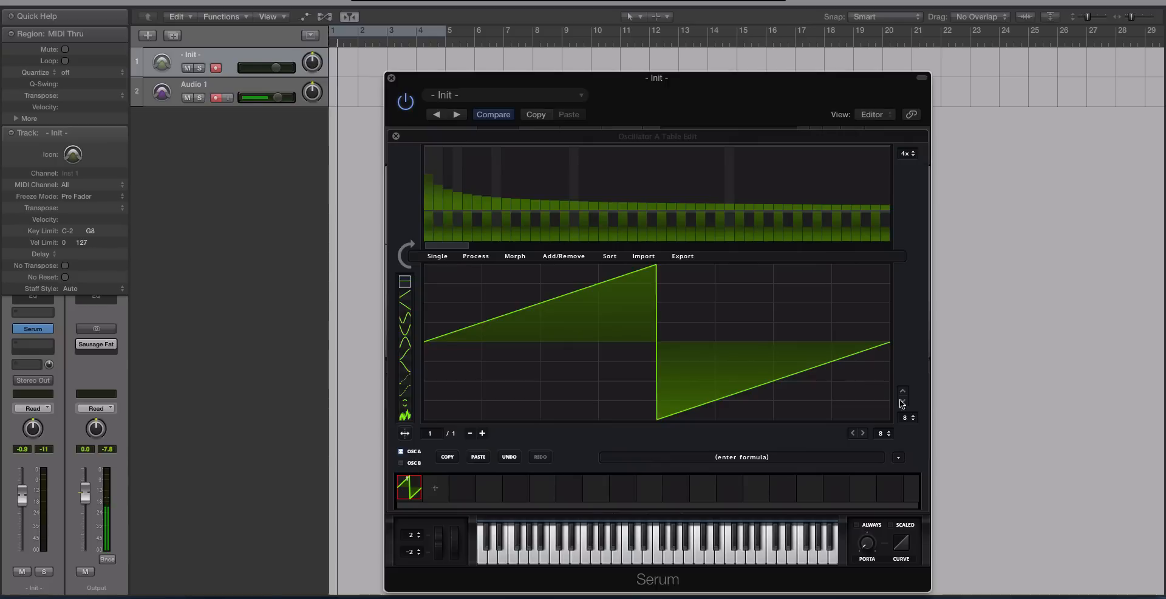
# - Replace the Init saw in Oscillator A with the Singles > sin waveform
pyautogui.click(897, 457)
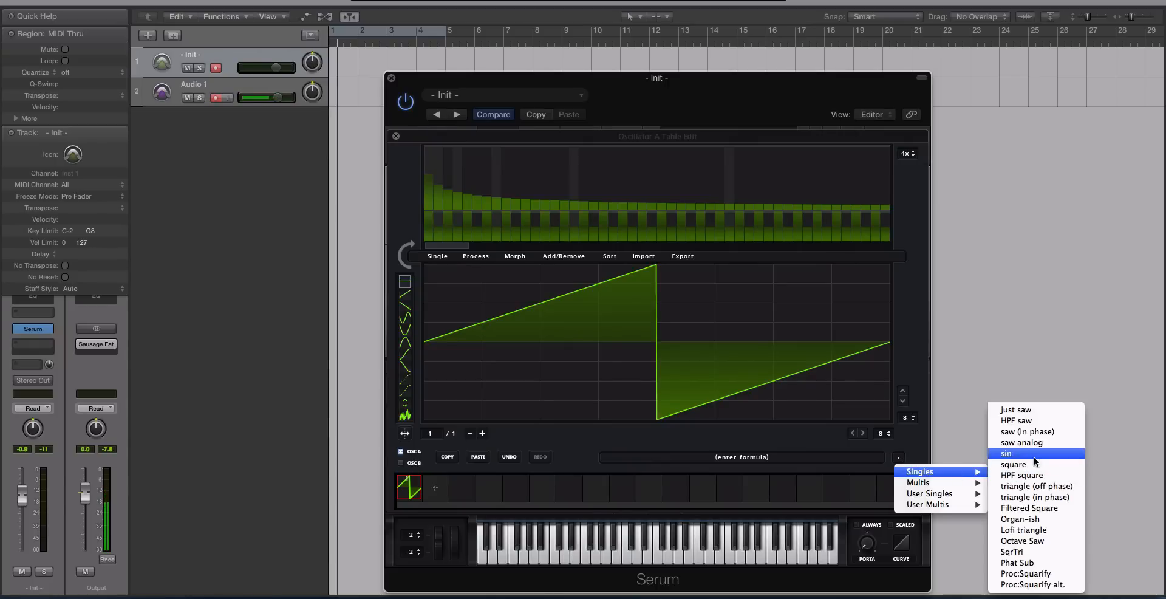
pyautogui.click(1006, 453)
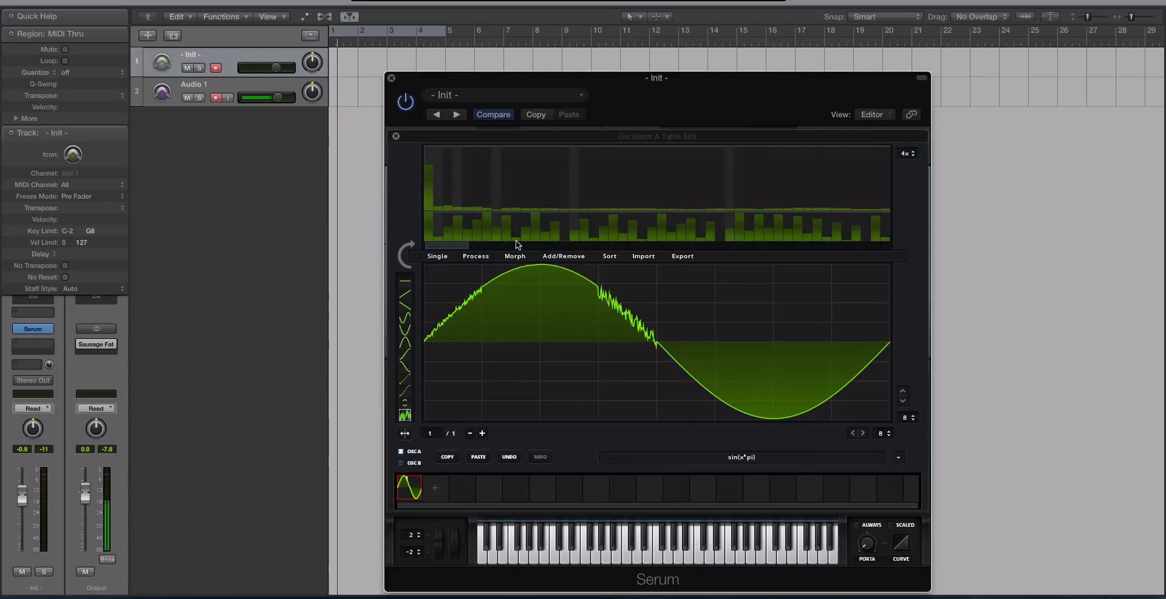
pyautogui.click(396, 135)
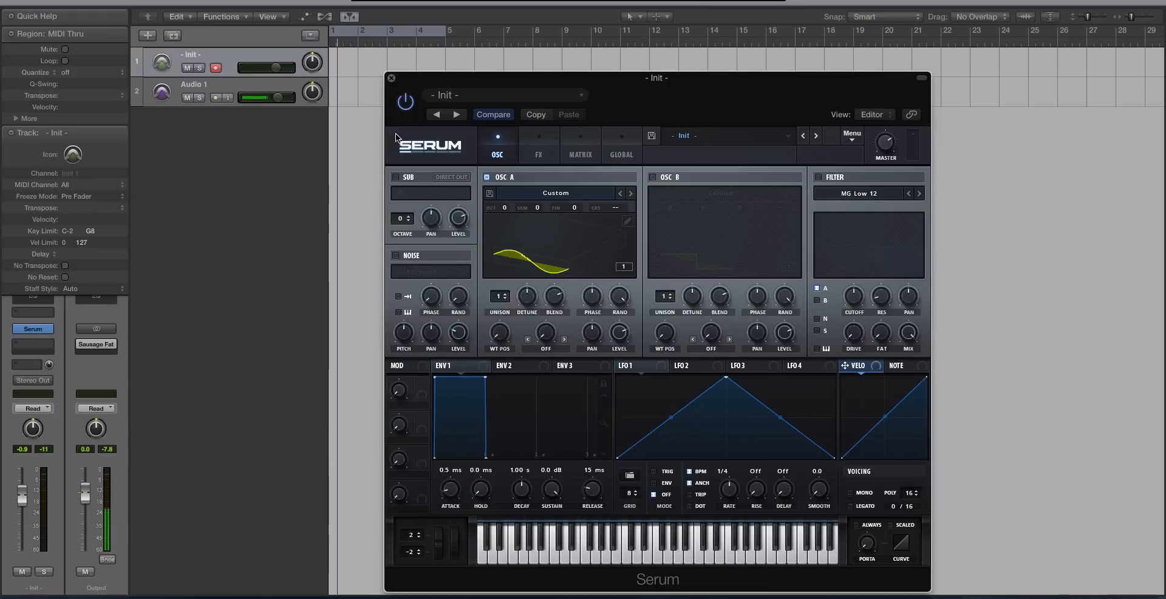
pyautogui.moveTo(799, 206)
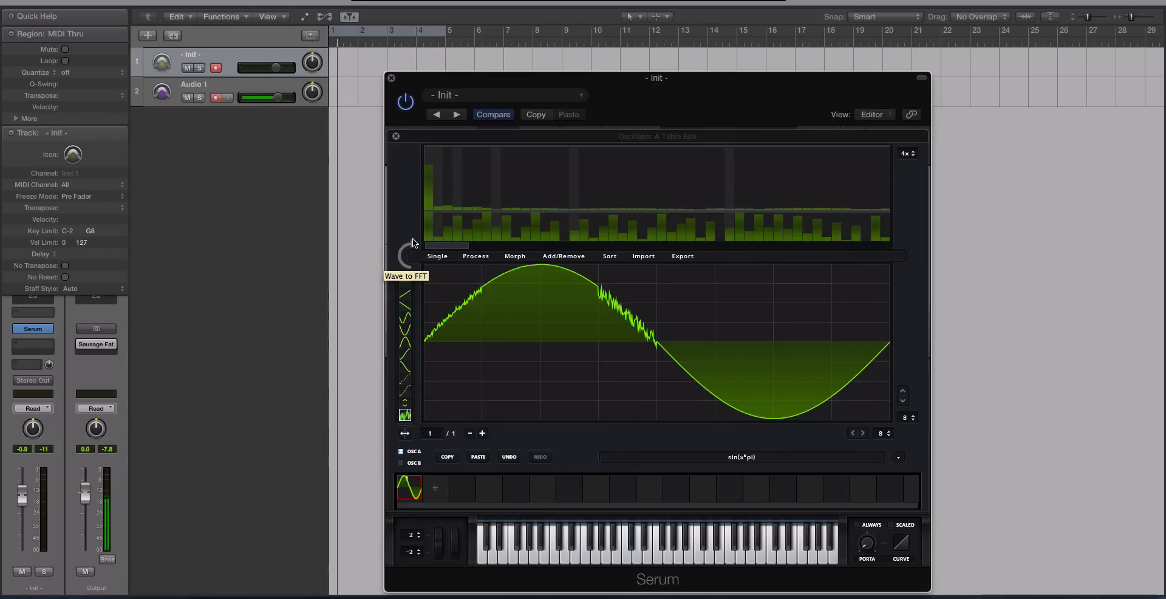
pyautogui.moveTo(445, 249)
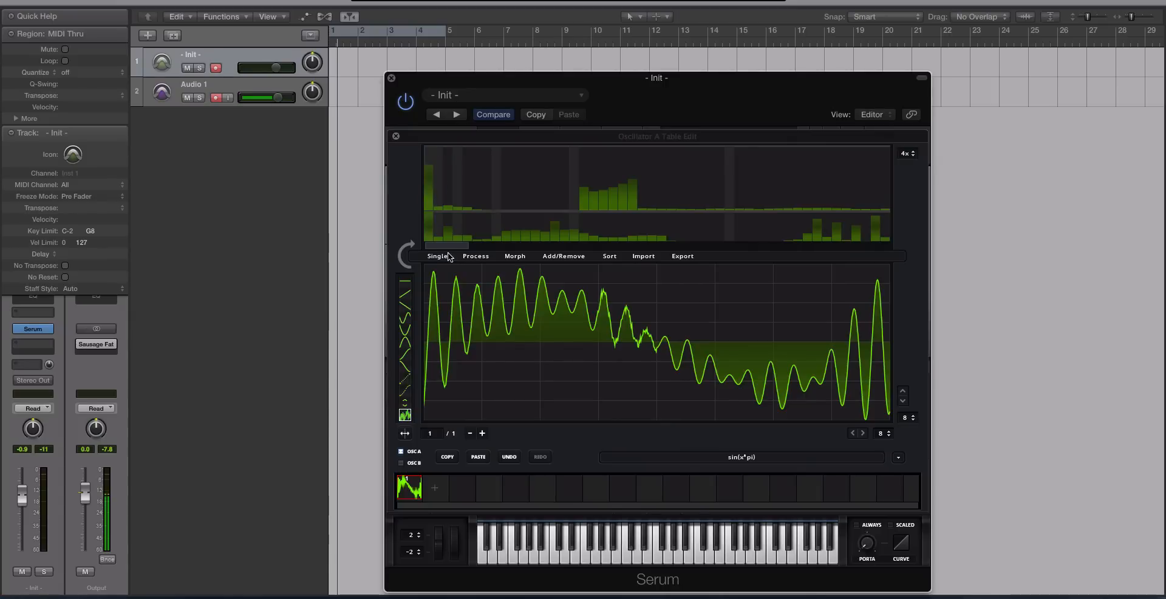
pyautogui.moveTo(547, 237)
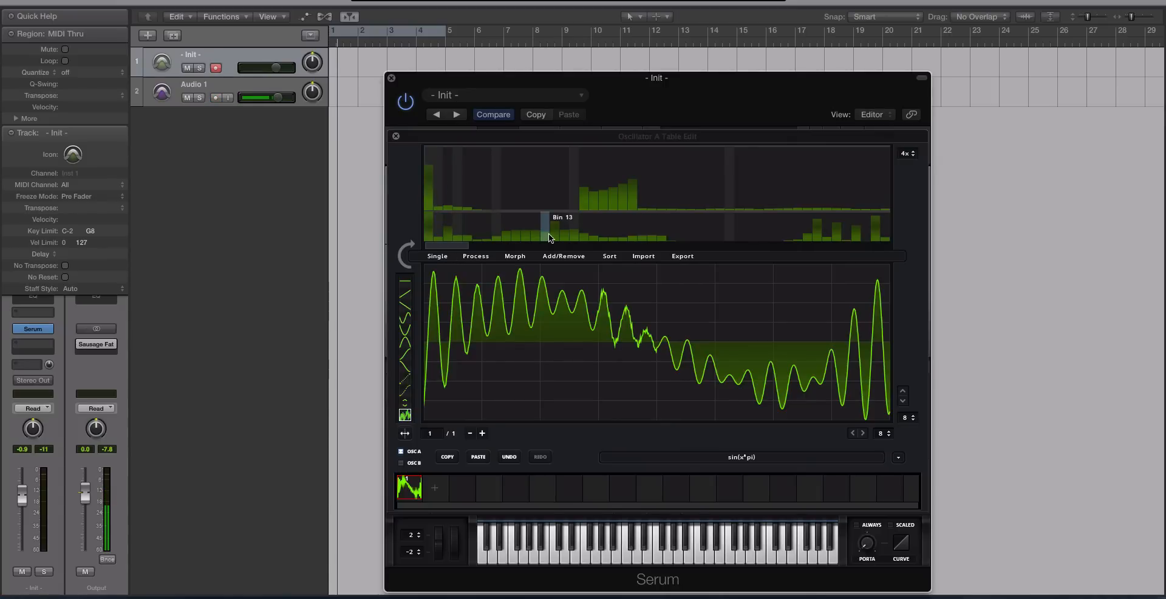
pyautogui.moveTo(586, 237)
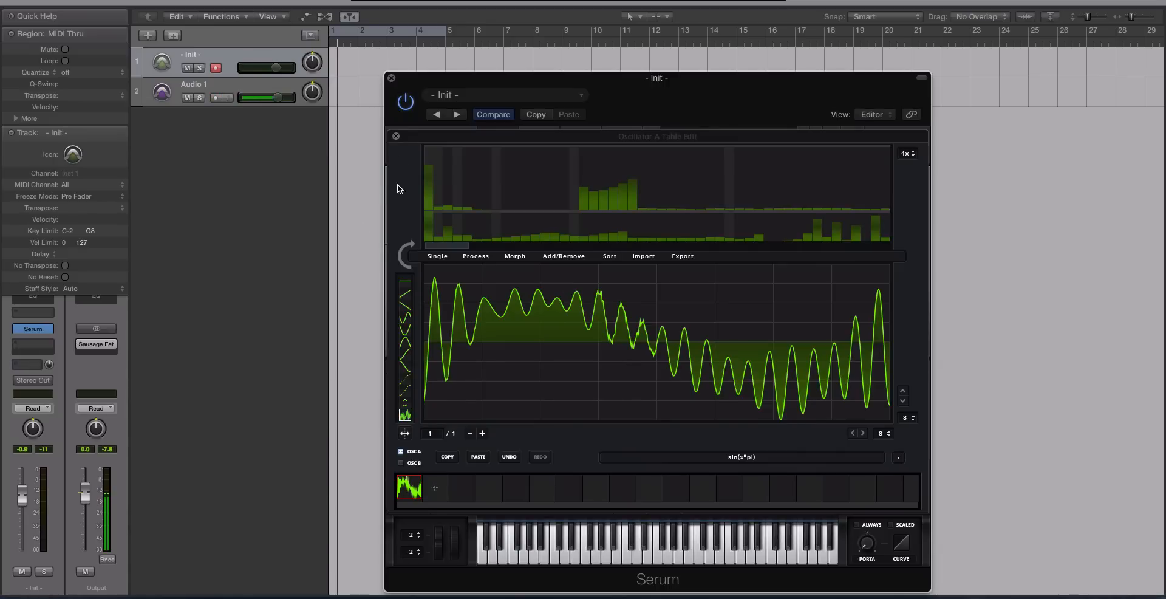
# - Close the Oscillator A wavetable editor, keeping the rippled metallic sine on the Init patch
pyautogui.click(395, 134)
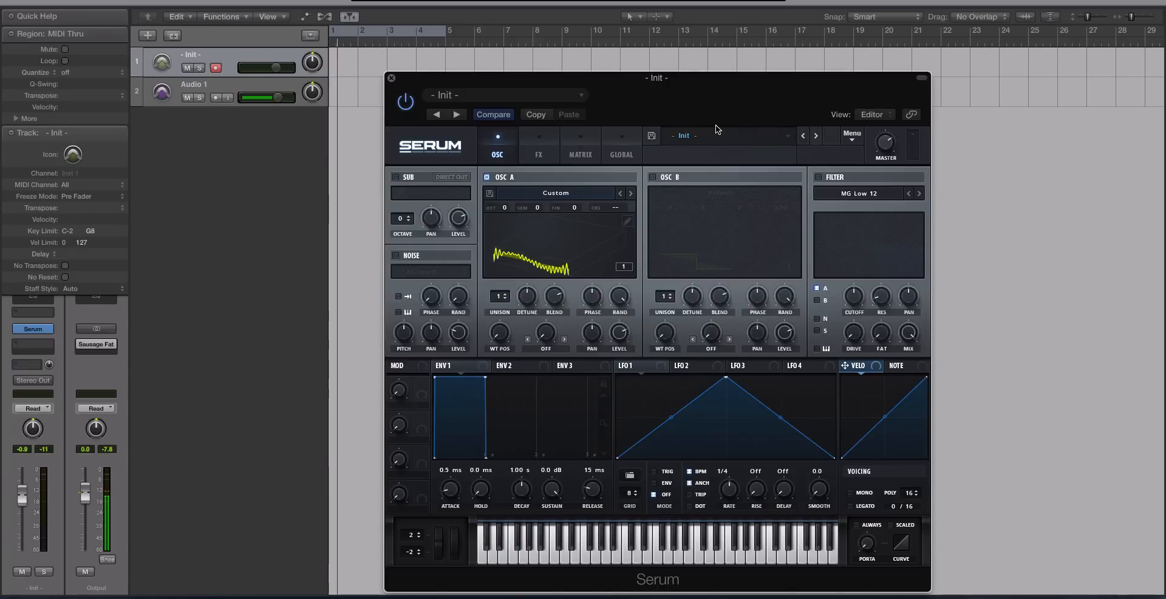